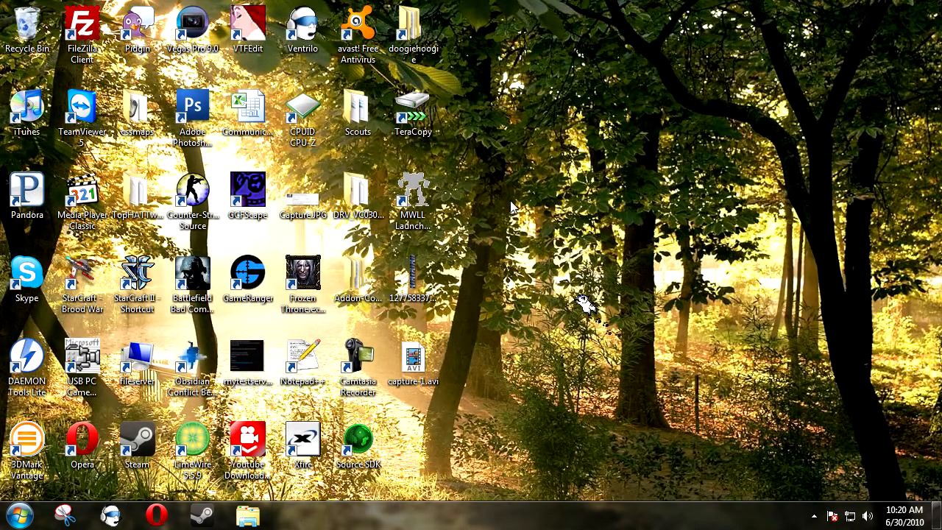
Step: Browse into the Steam steamapps folder and select base source engine 2.gcf
click(247, 195)
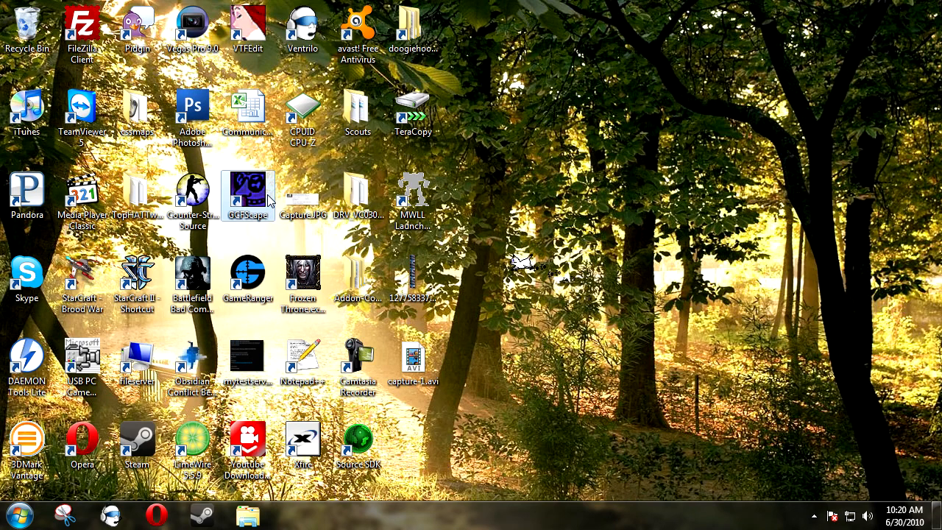
click(412, 194)
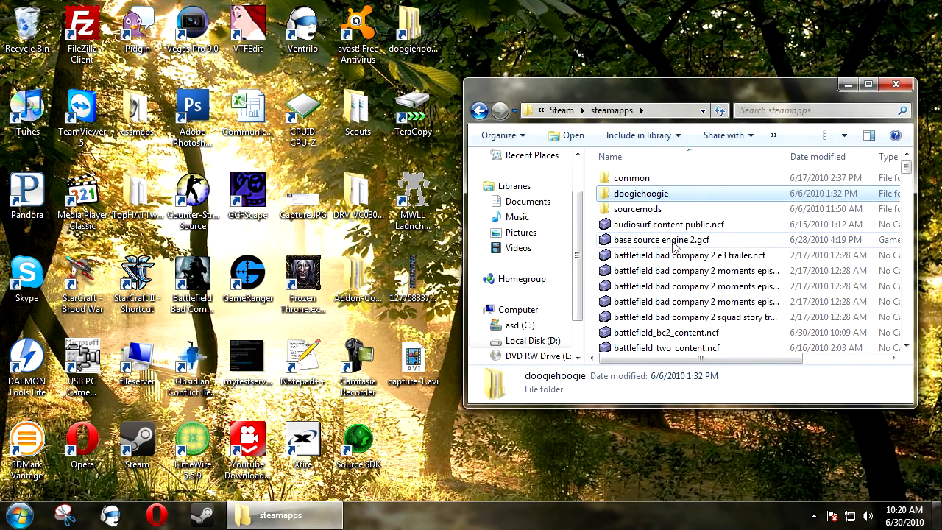
click(661, 238)
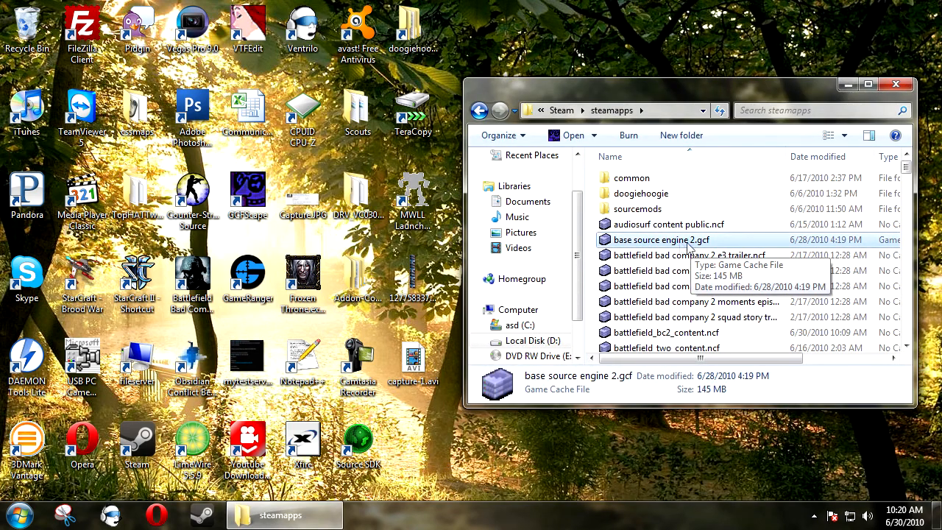
double_click(659, 240)
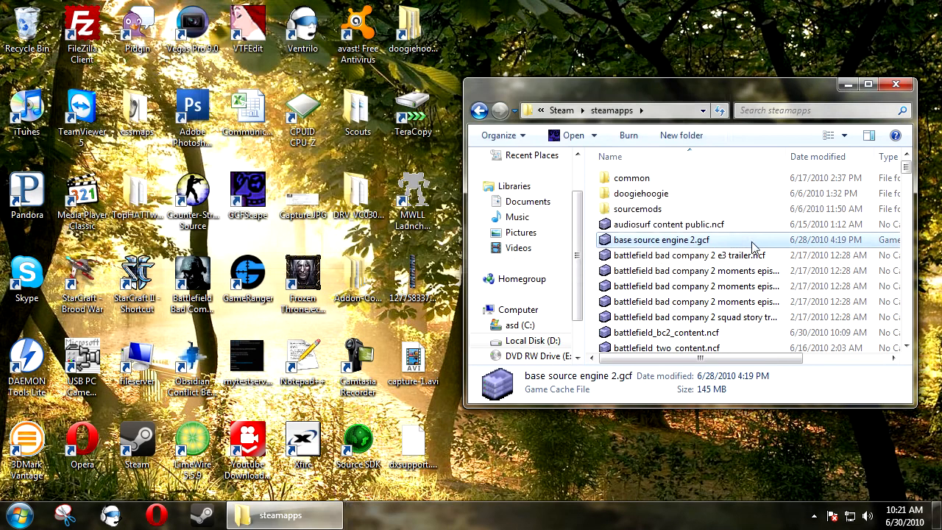
Step: Drill through doogiehoogie, sourcesdk, bin and orangebox into the bin folder holding dxsupport.cfg
double_click(641, 193)
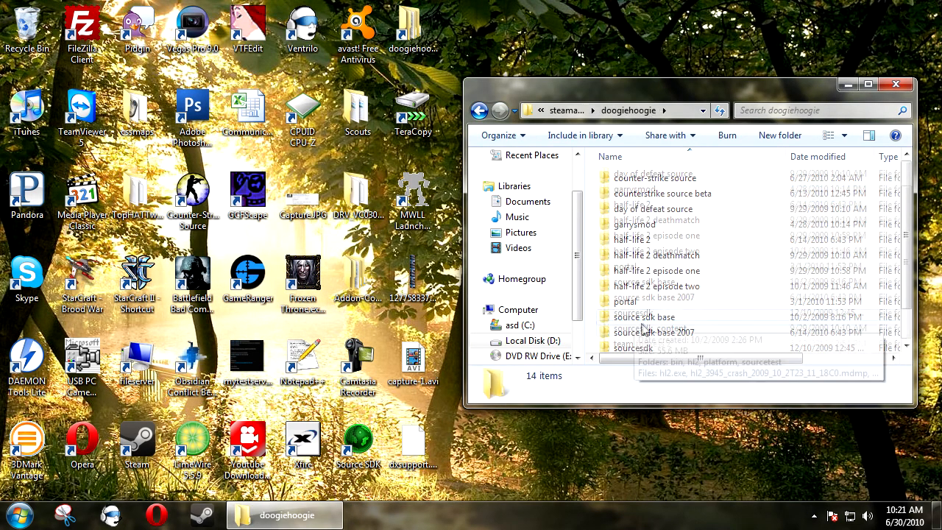
double_click(633, 348)
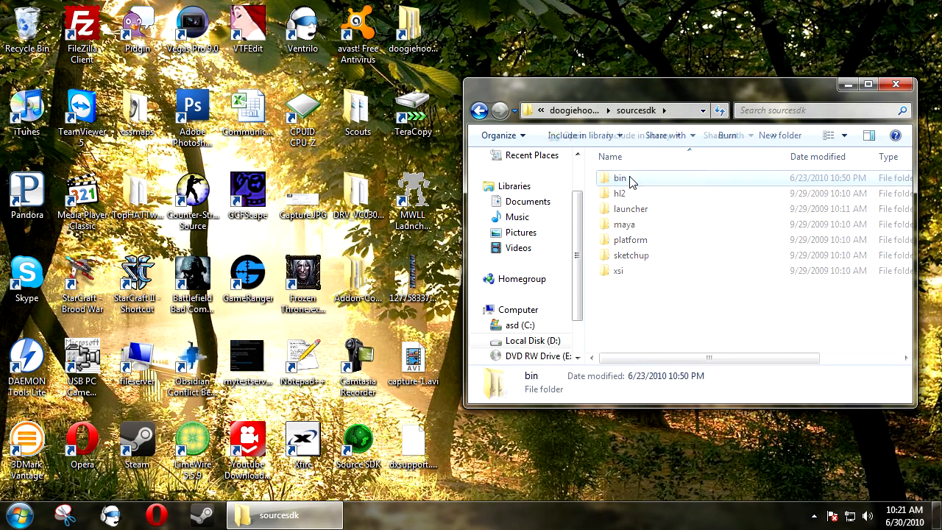
double_click(621, 178)
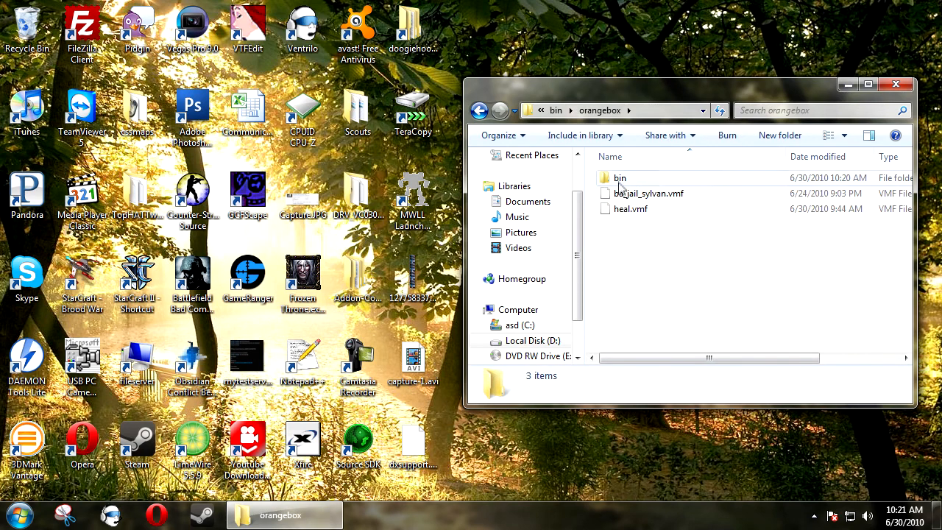
double_click(620, 176)
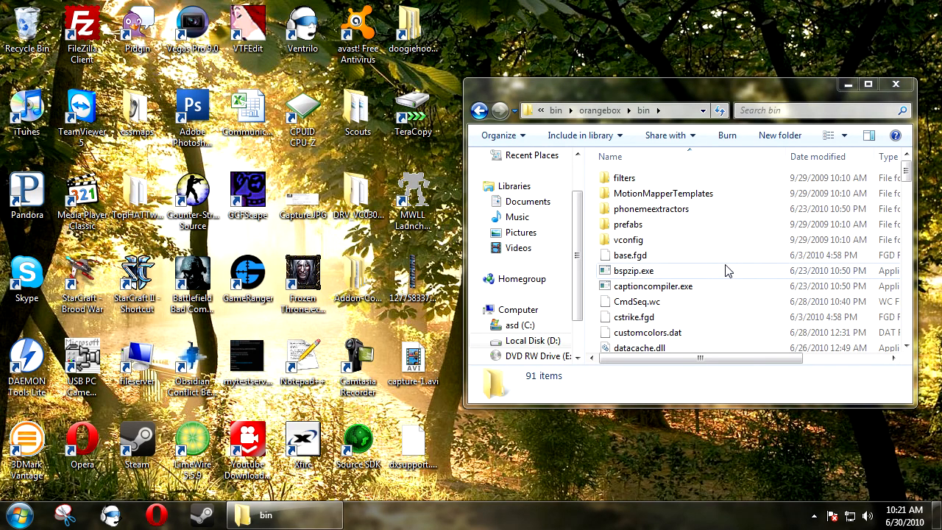
click(633, 271)
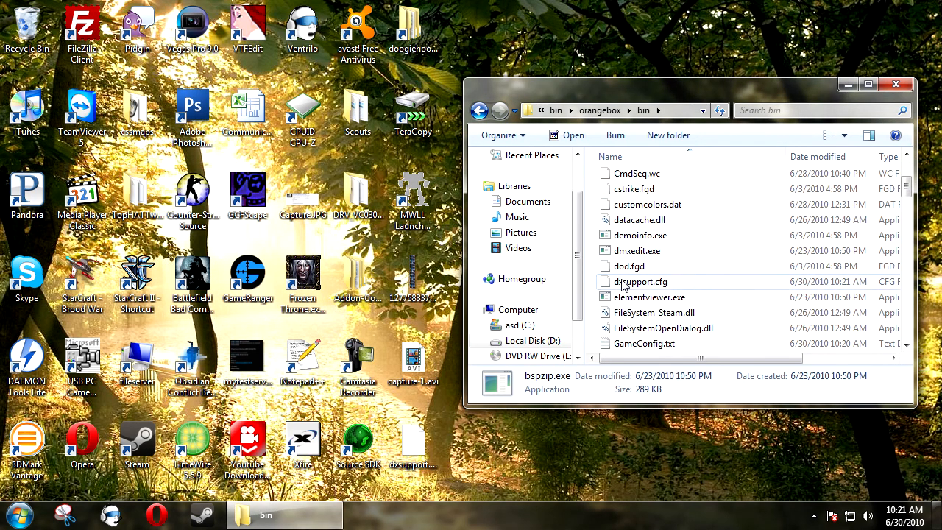
Step: Load dxsupport.cfg in Notepad++ and scroll to the "95" block's mat_picmip line
double_click(642, 281)
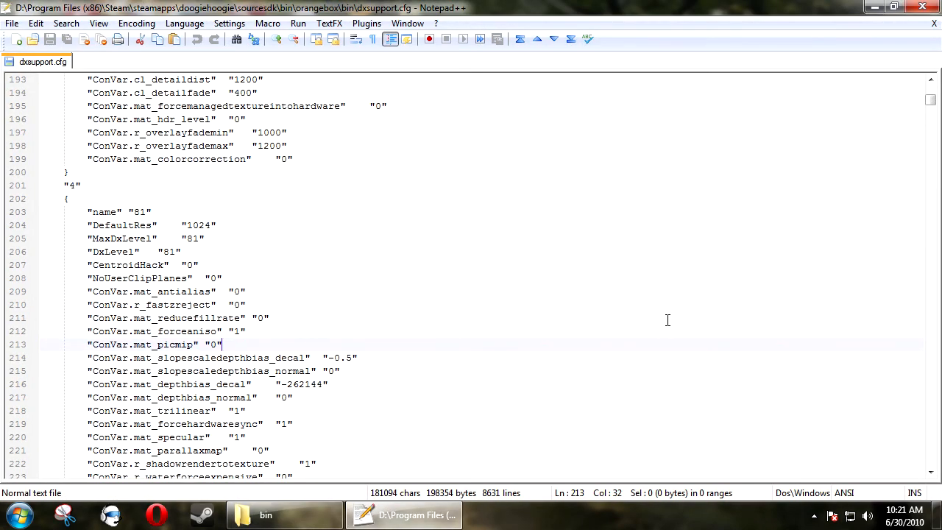
scroll(down, 3)
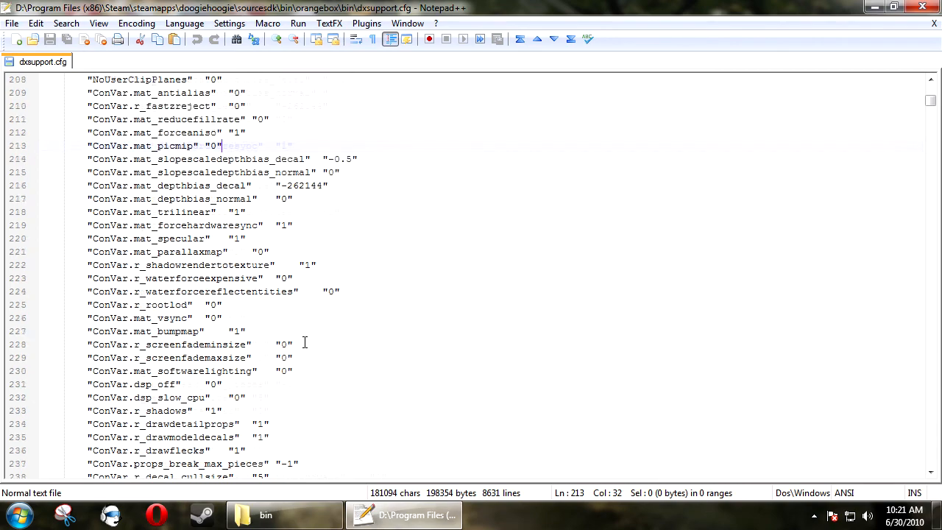
scroll(down, 3)
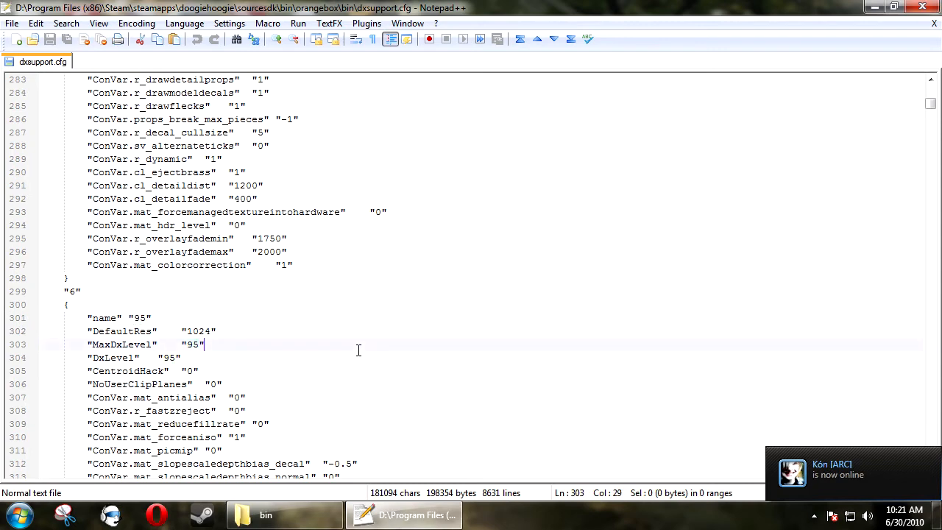
scroll(down, 3)
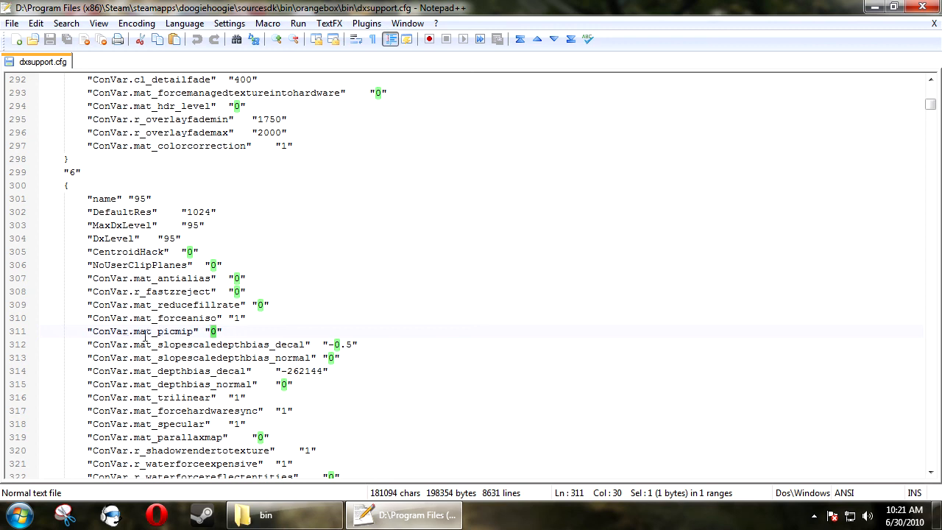
Step: Replace the mat_picmip value "0" on line 311 with "-1"
double_click(163, 331)
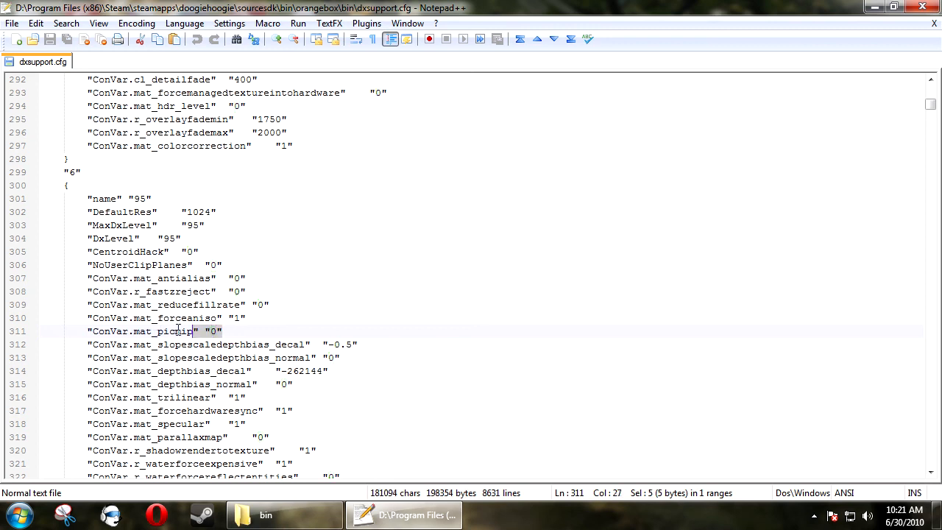
click(224, 329)
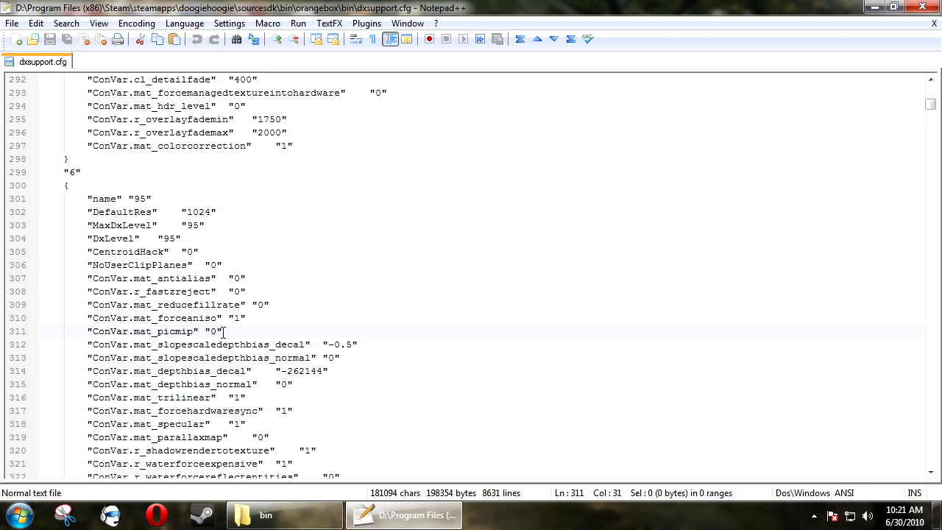
text(-1)
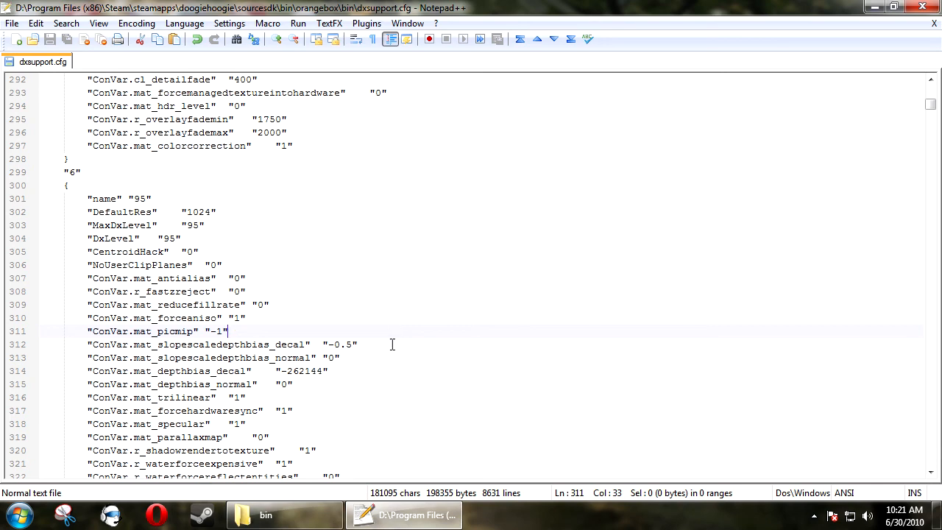
Step: Review the 95 block's MaxDxLevel entry and the "90" block name before closing the file
scroll(down, 3)
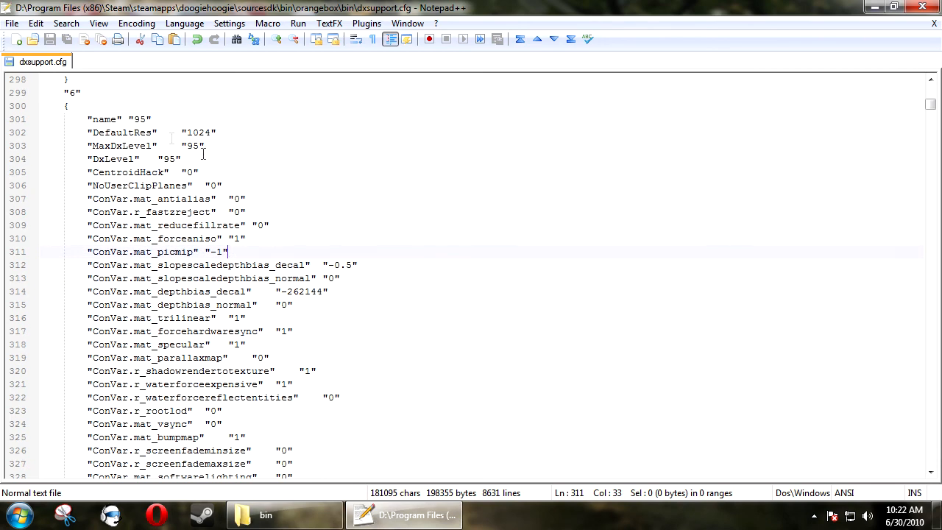
double_click(120, 146)
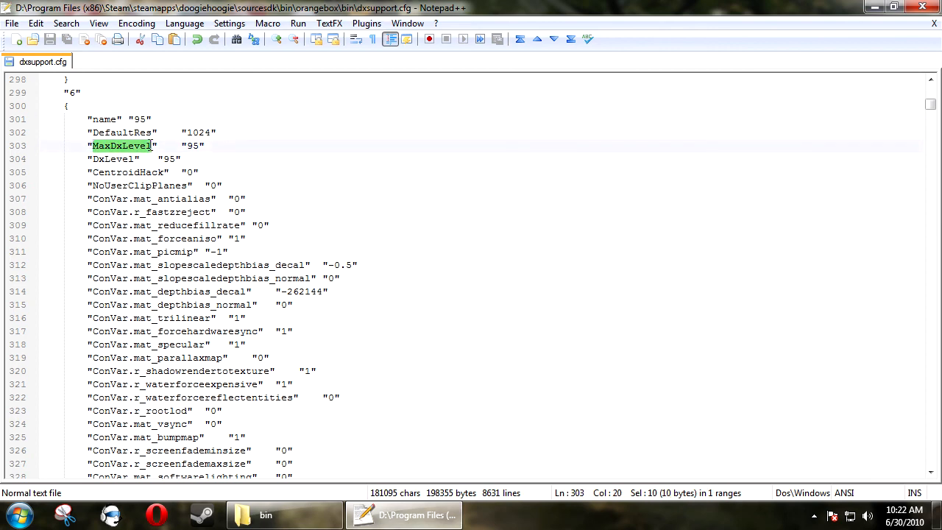
click(196, 146)
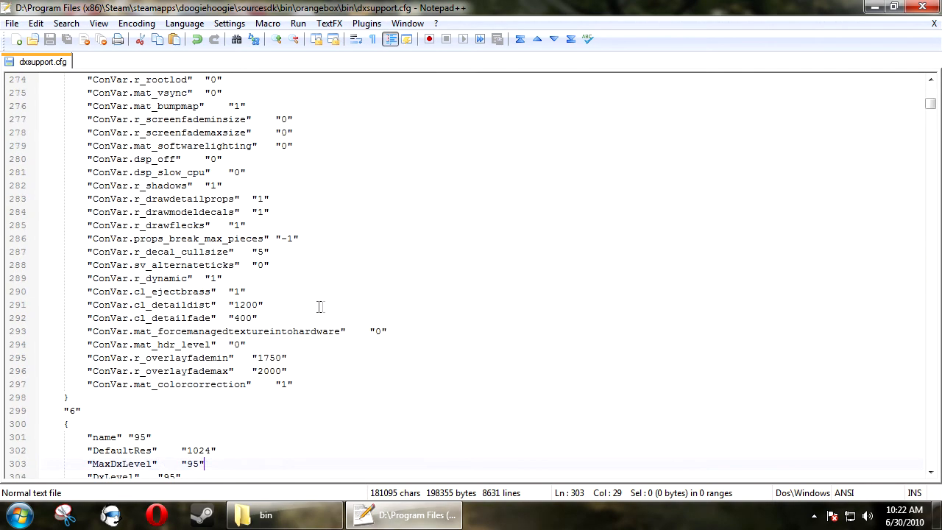
scroll(up, 3)
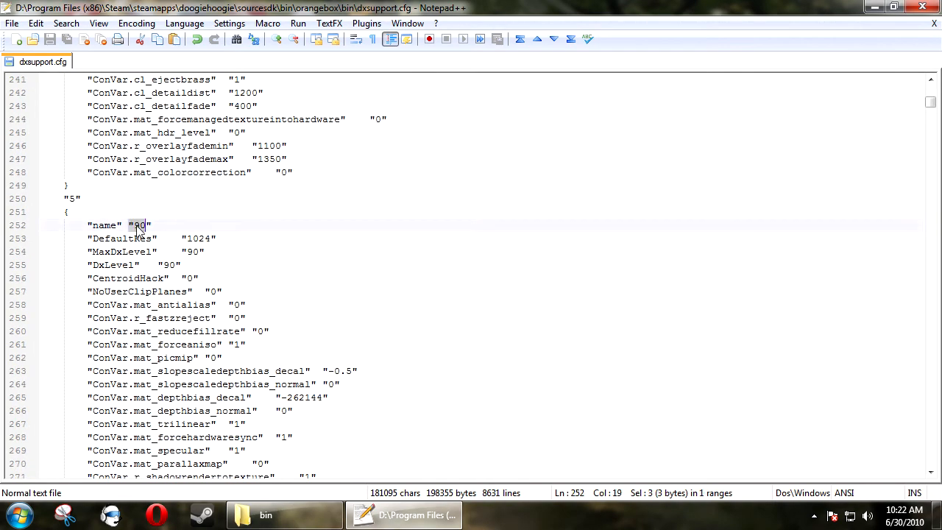
click(215, 357)
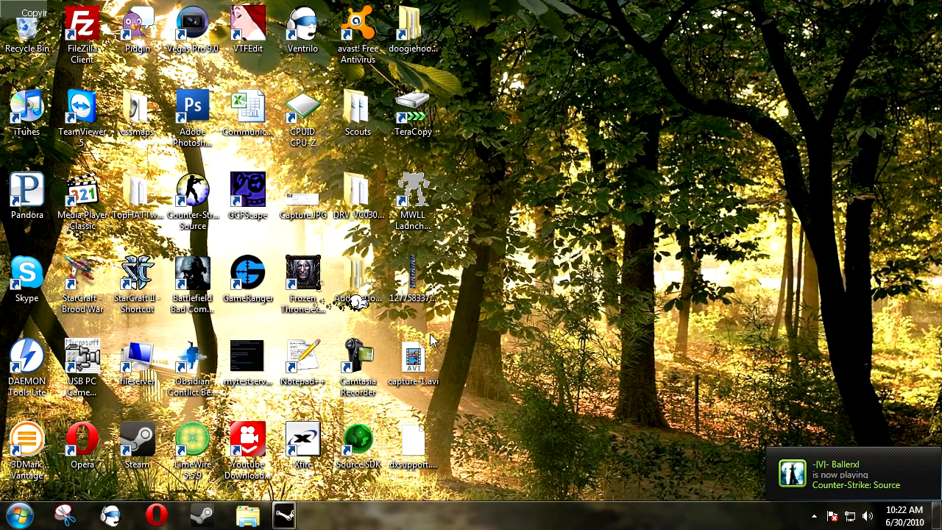
Step: Start Source SDK from the desktop and launch Hammer Editor under Applications
double_click(359, 441)
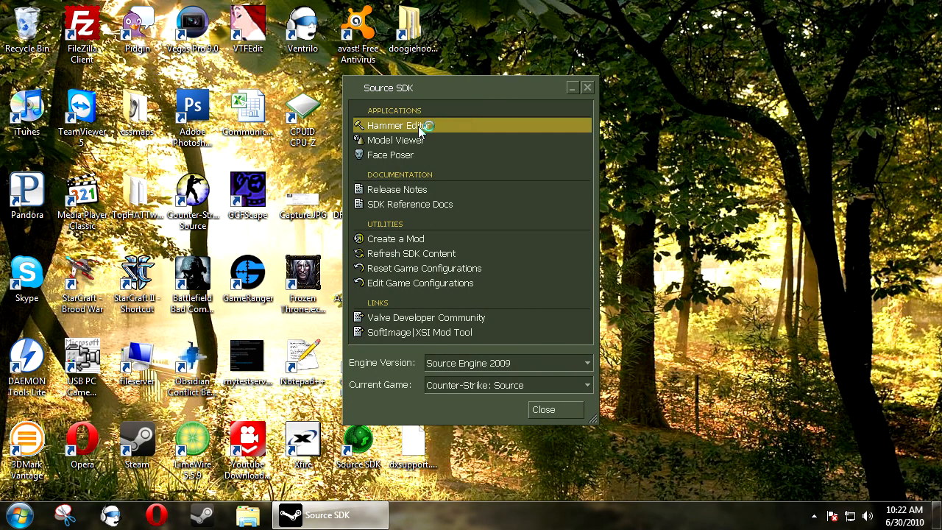
double_click(397, 126)
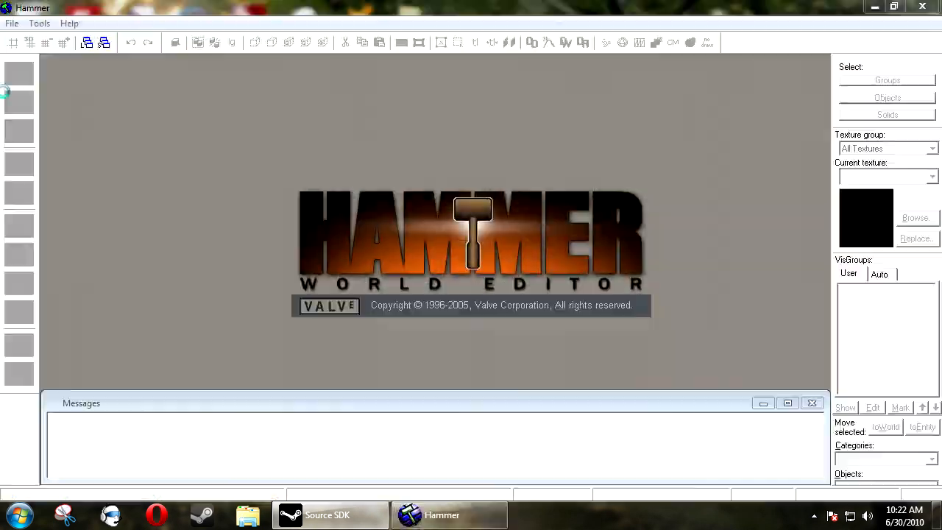